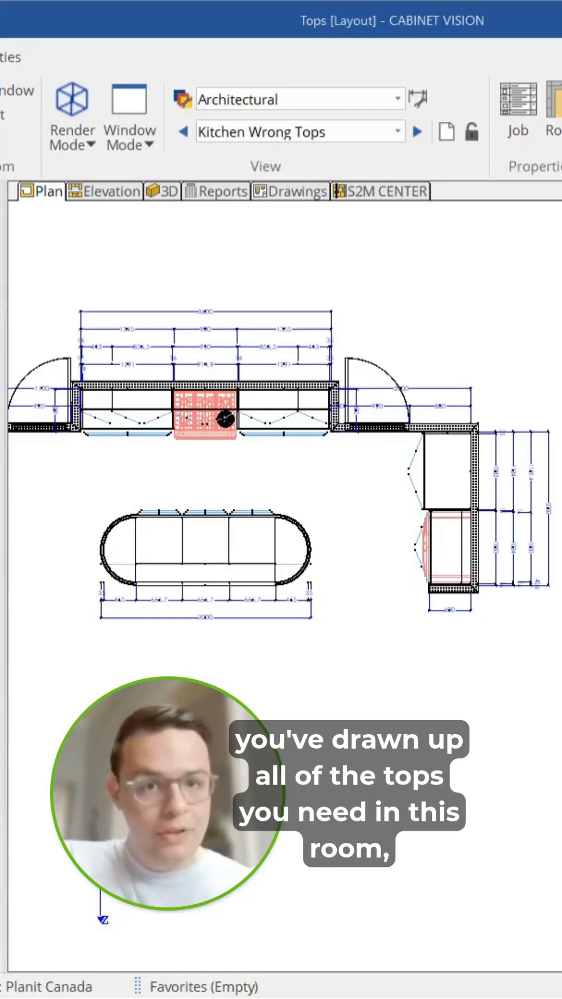
mouse_move(121, 205)
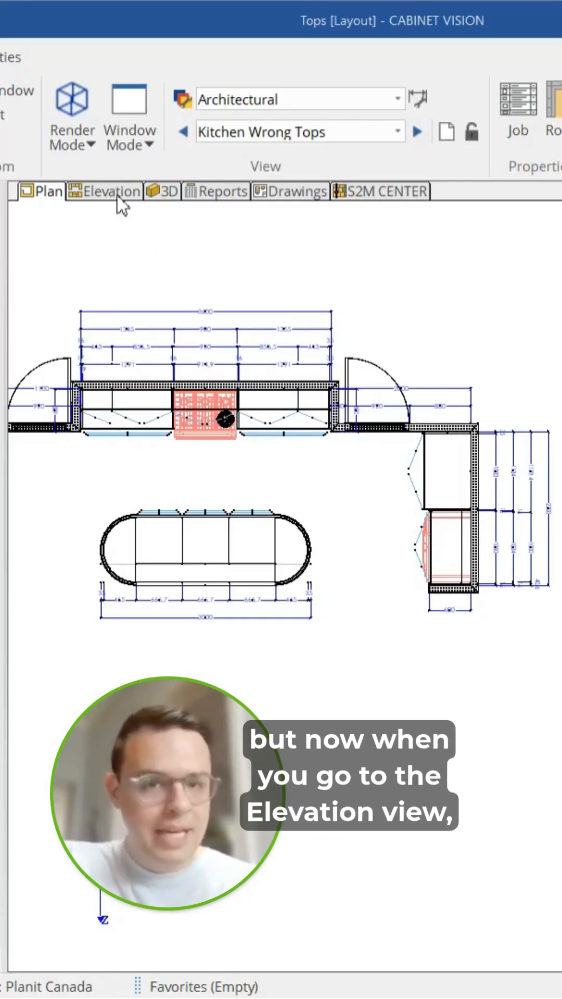
Switch to Elevation view and step from Wall 4 - Front to Wall 7 - Front.
click(103, 190)
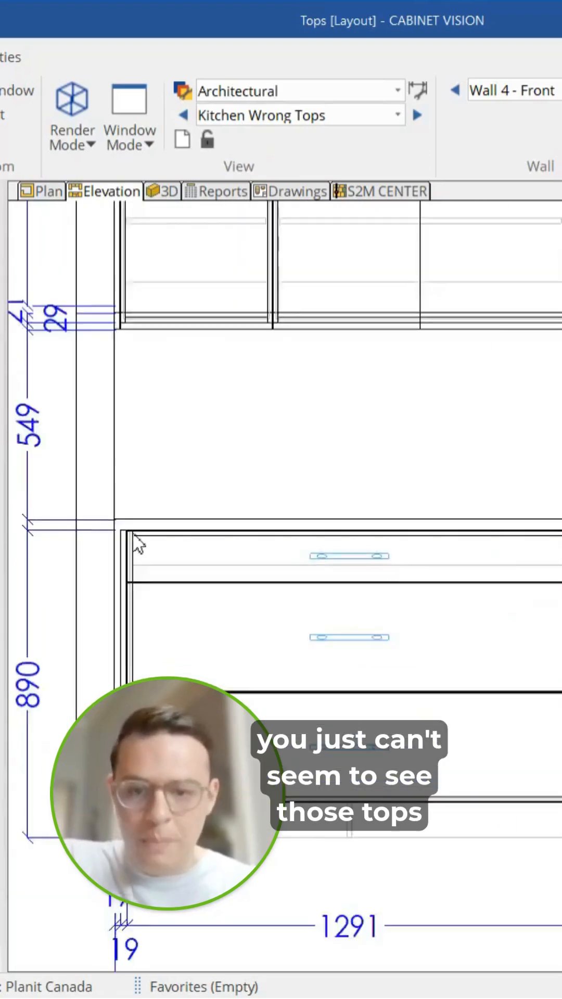
click(417, 116)
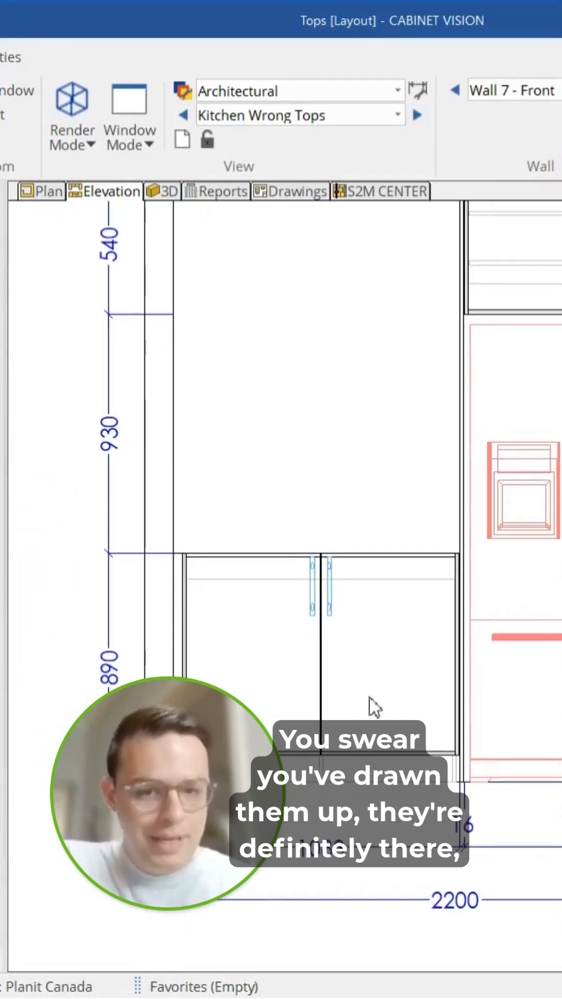
mouse_move(231, 470)
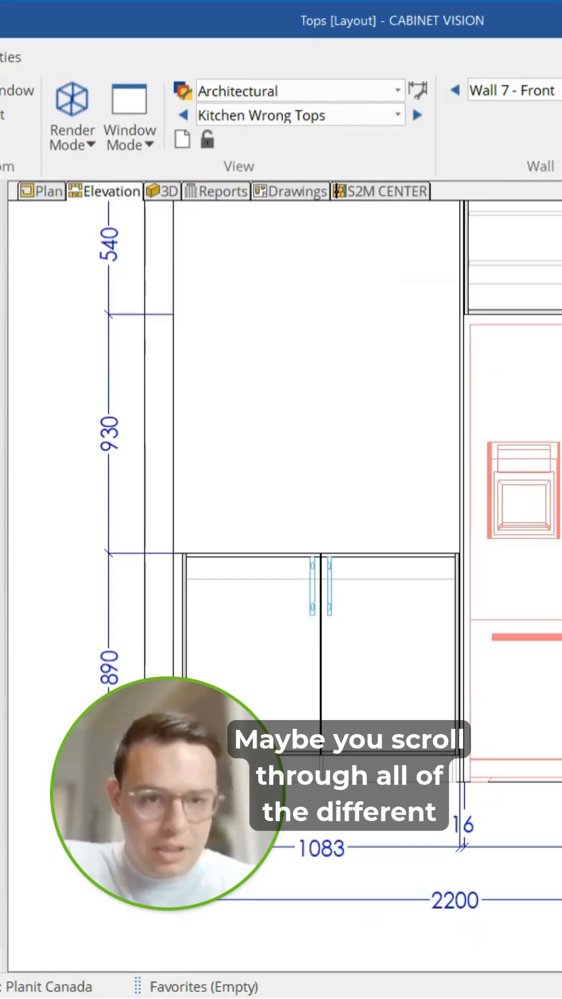
View Wall 9 - Back in elevation, then return to the Plan view.
click(418, 116)
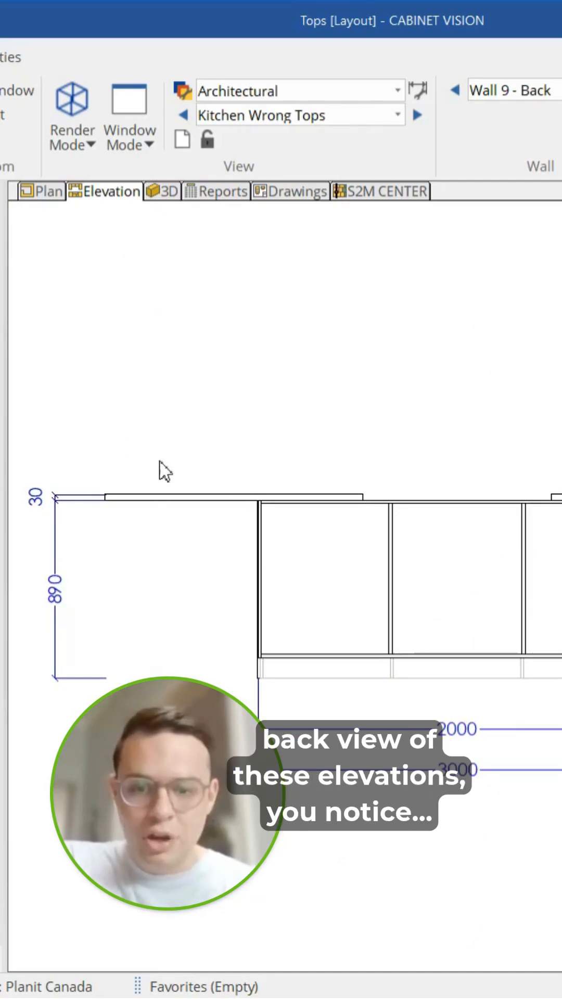
mouse_move(369, 488)
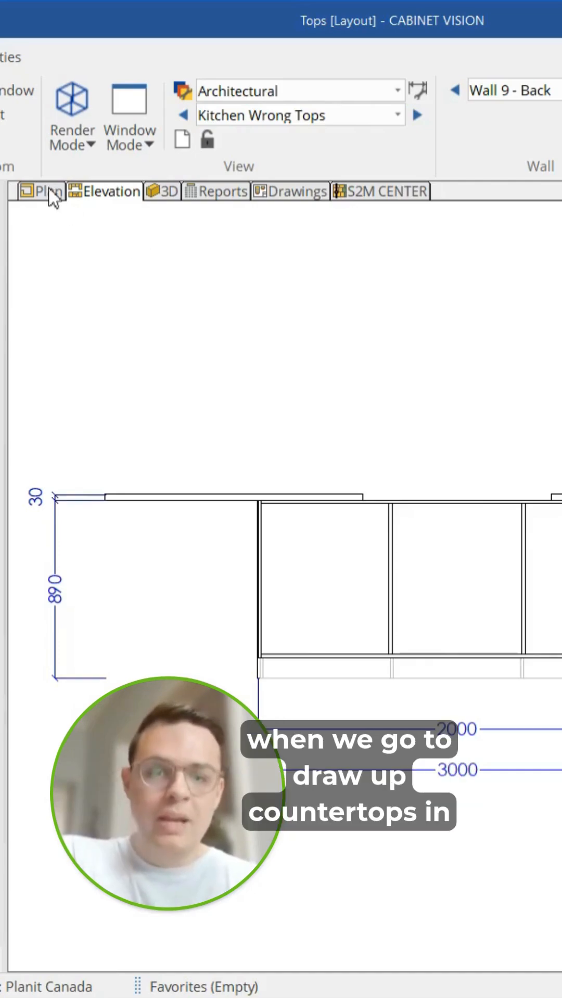
mouse_move(43, 191)
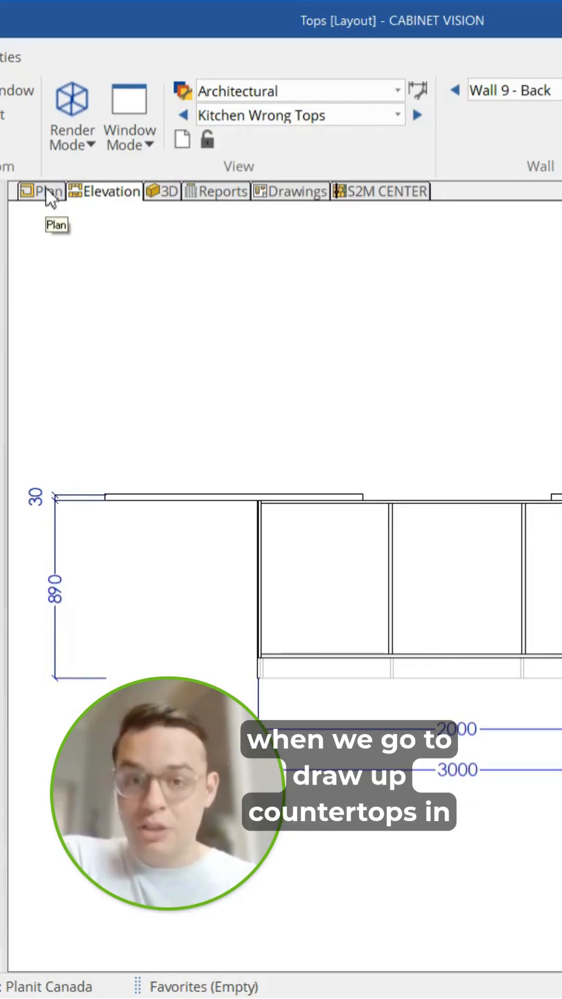
click(42, 191)
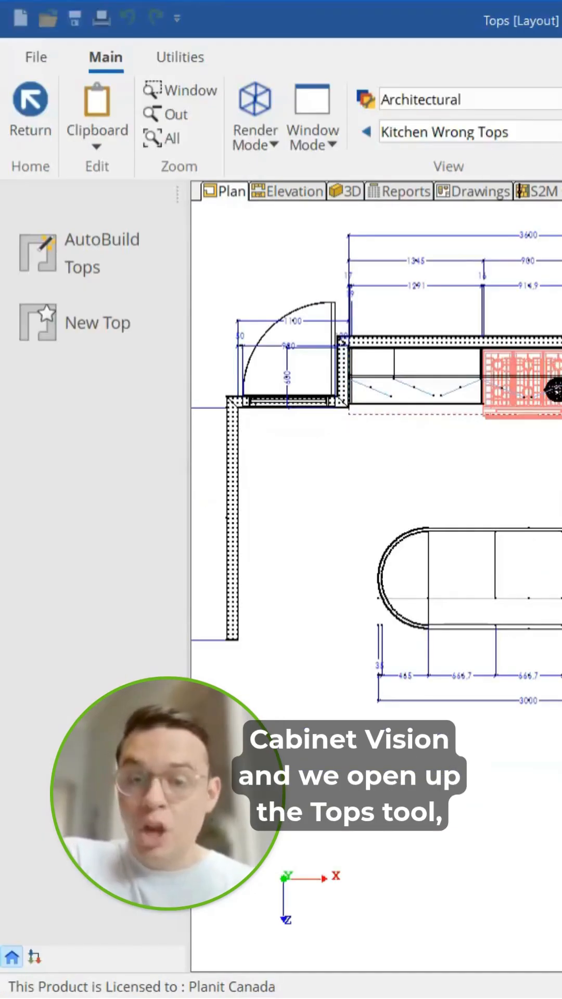
mouse_move(421, 452)
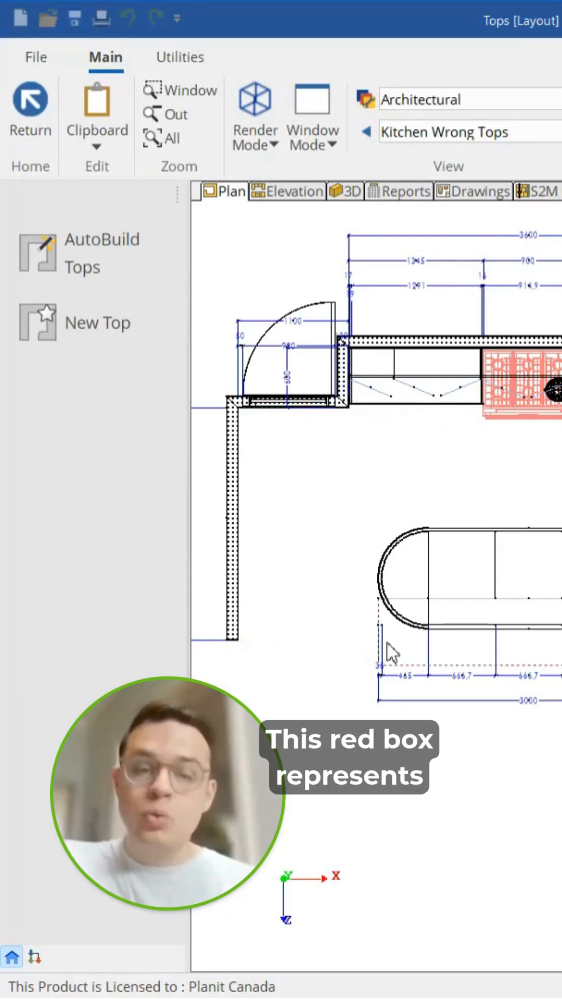
mouse_move(376, 599)
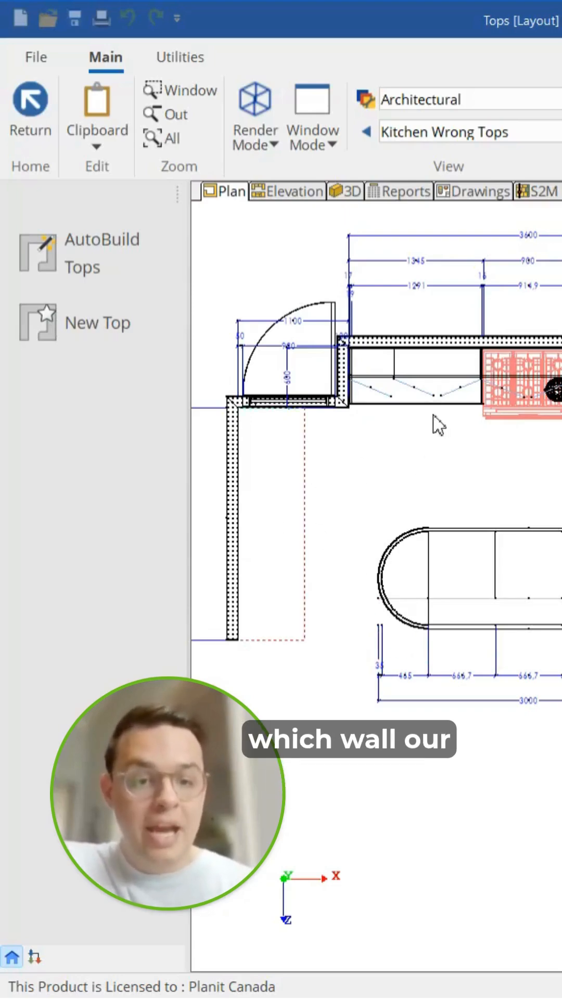
mouse_move(426, 437)
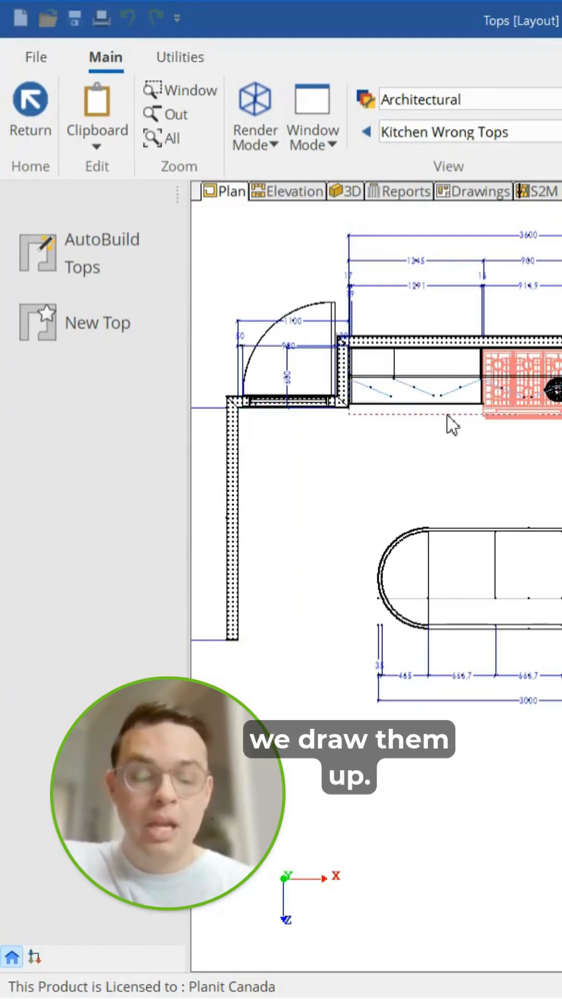
mouse_move(407, 425)
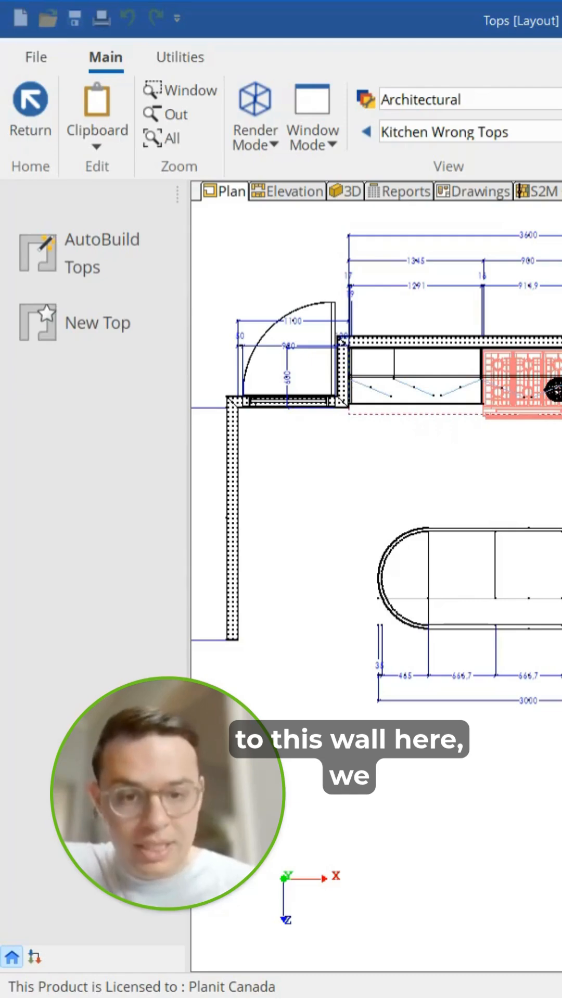
mouse_move(401, 426)
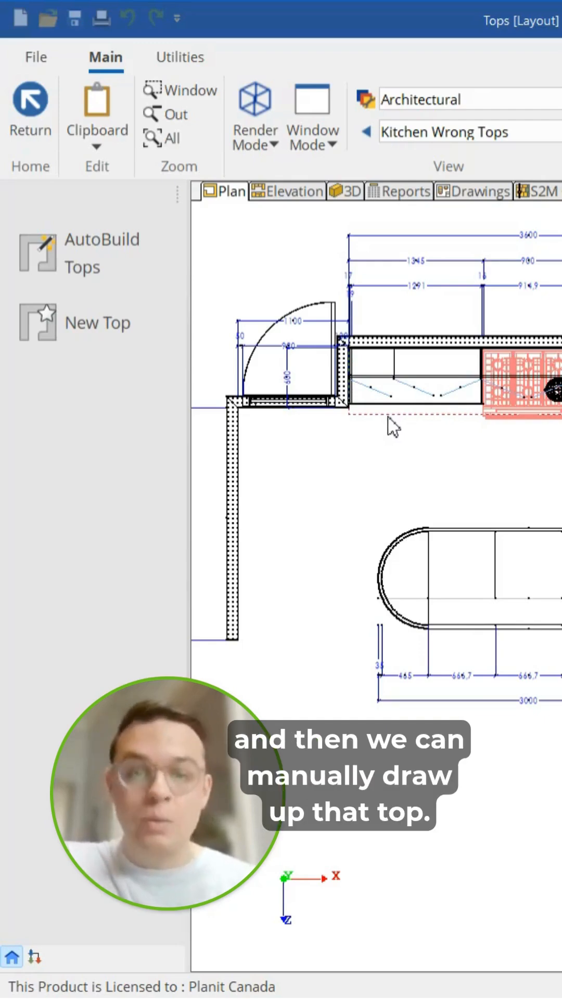
mouse_move(231, 519)
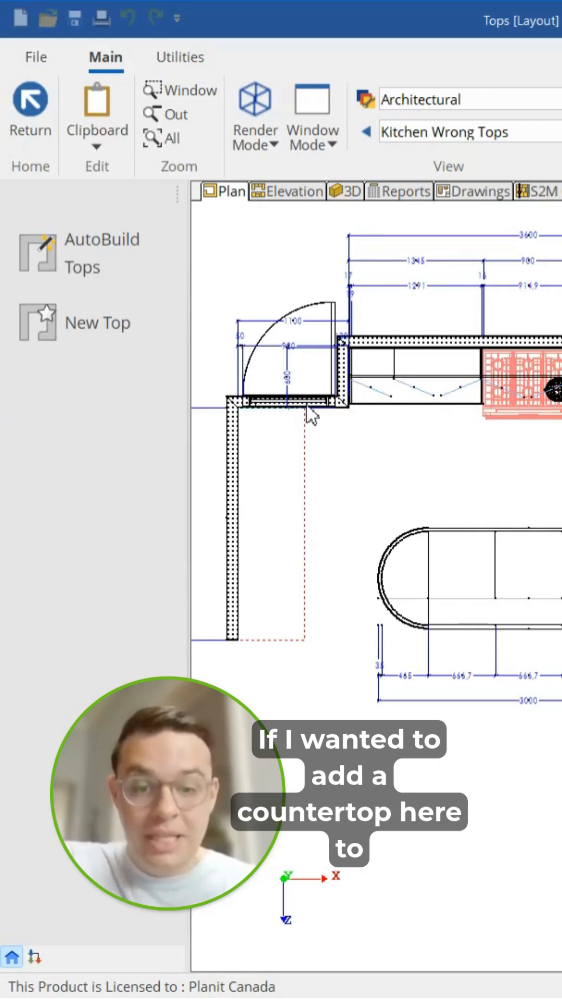
mouse_move(352, 525)
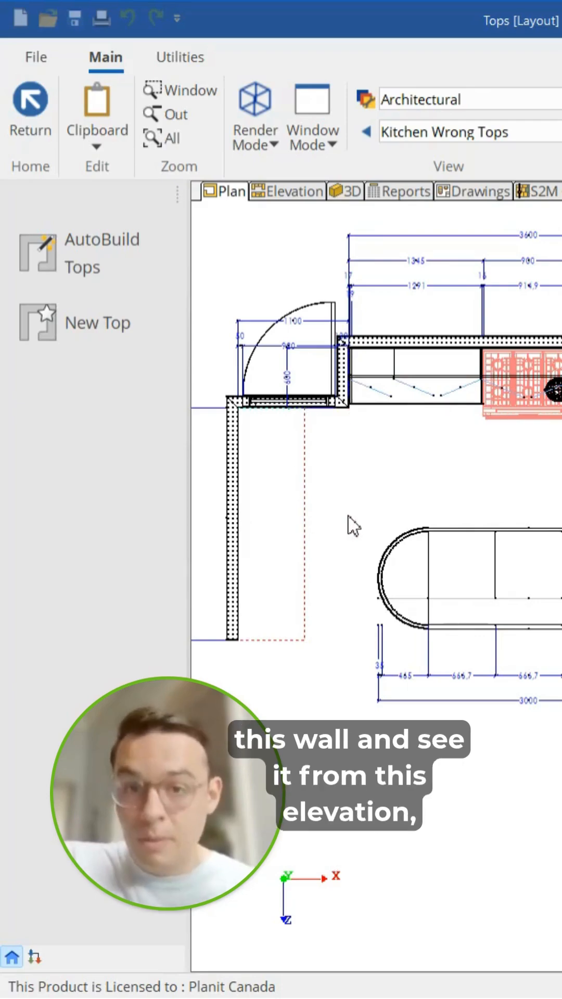
mouse_move(255, 456)
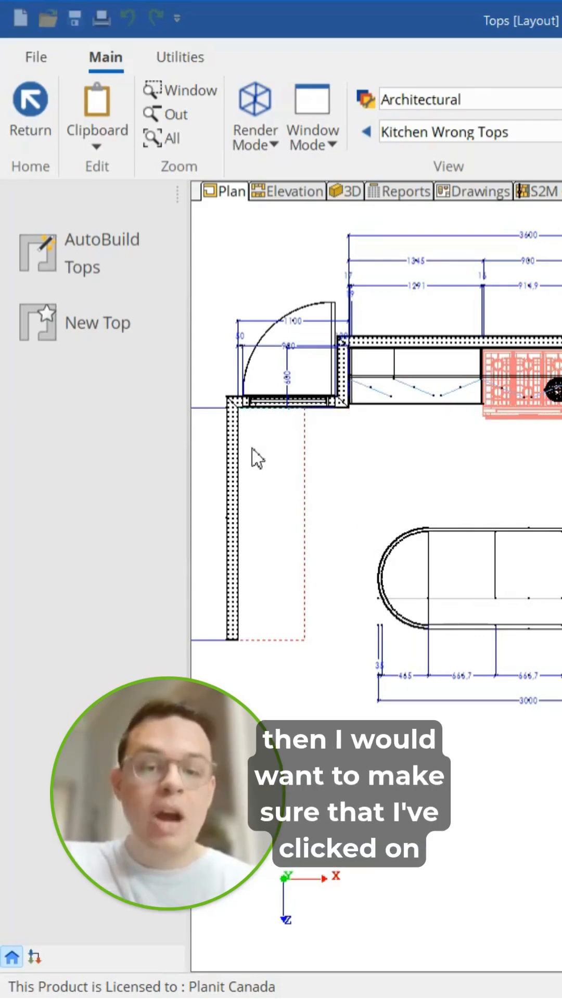
mouse_move(312, 624)
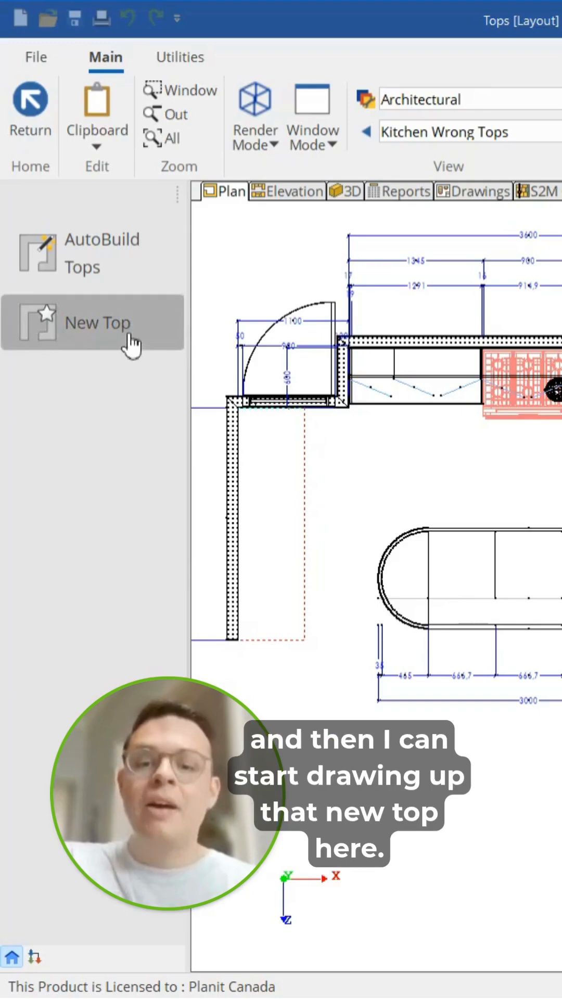
Start a new top polyline for the left wall at Start X 2310, Start Y 0.
click(98, 323)
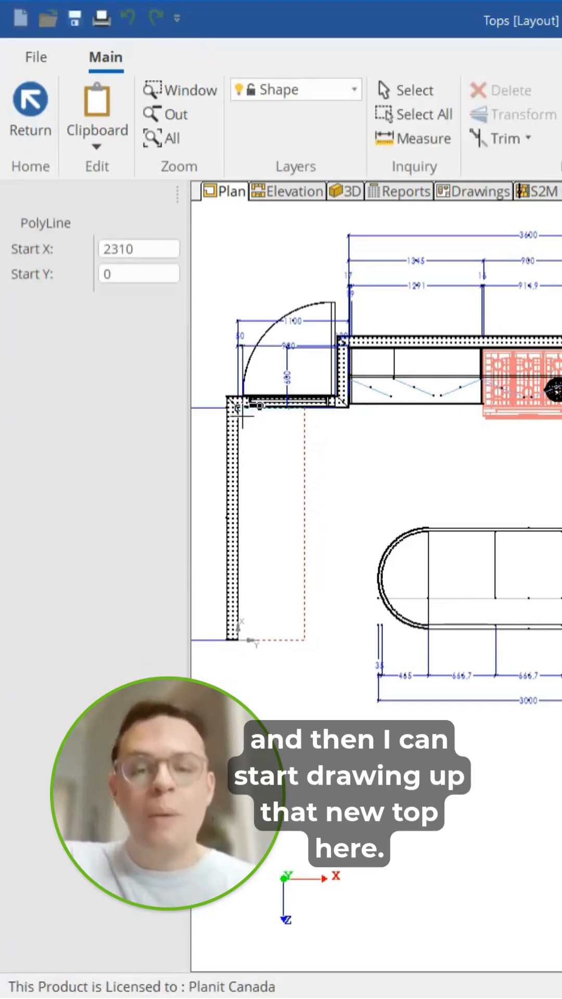